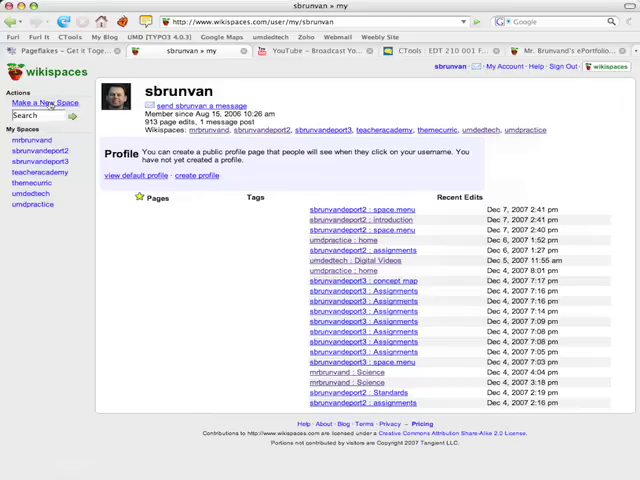
# Begin a new space named sbrunvandeport with Protected visibility
pyautogui.click(41, 101)
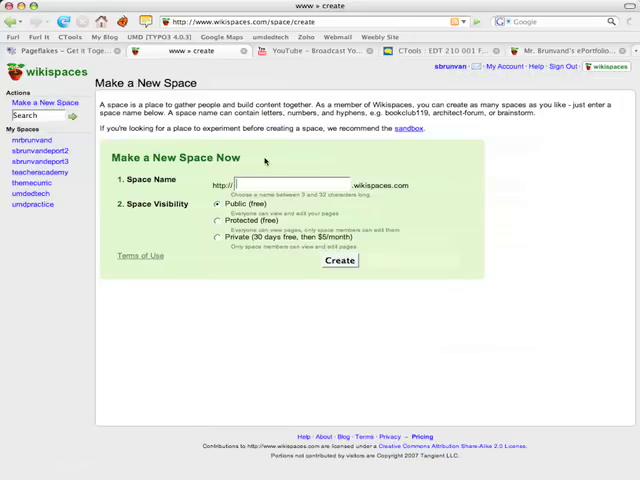
pyautogui.write('sbrunvandep')
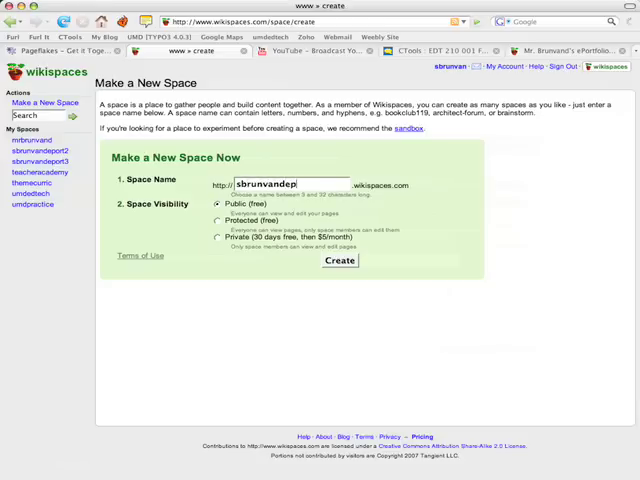
pyautogui.write('ort')
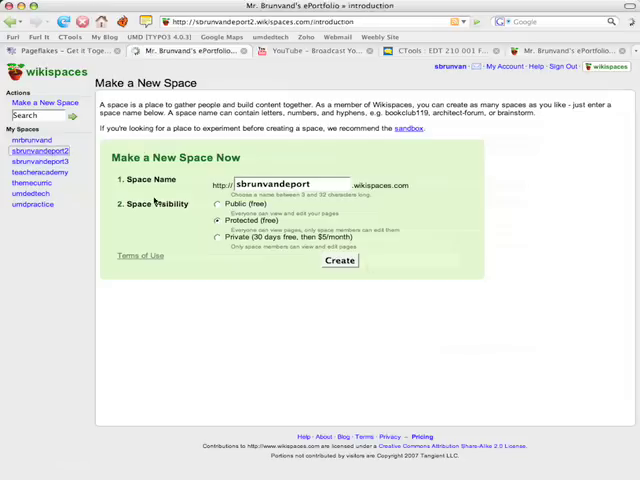
# Create the space and land on its introduction home page
pyautogui.click(338, 260)
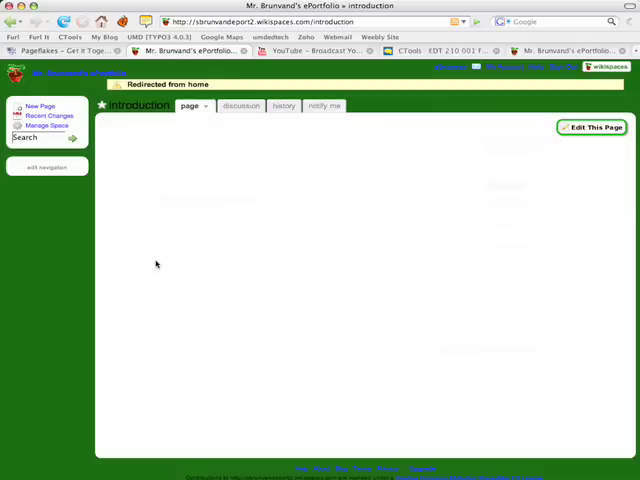
pyautogui.moveTo(420, 103)
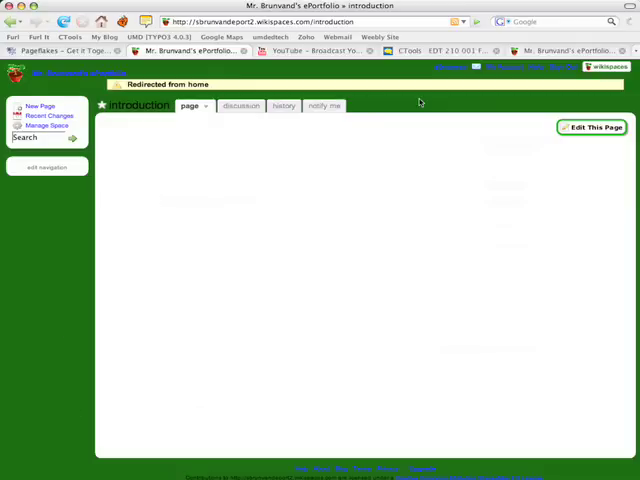
pyautogui.moveTo(216, 189)
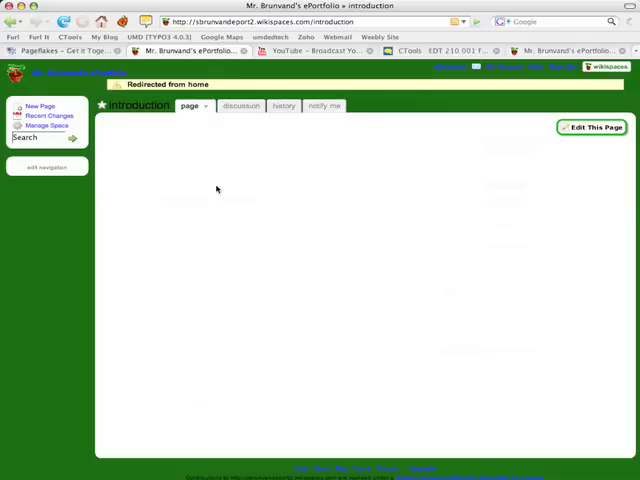
pyautogui.moveTo(371, 239)
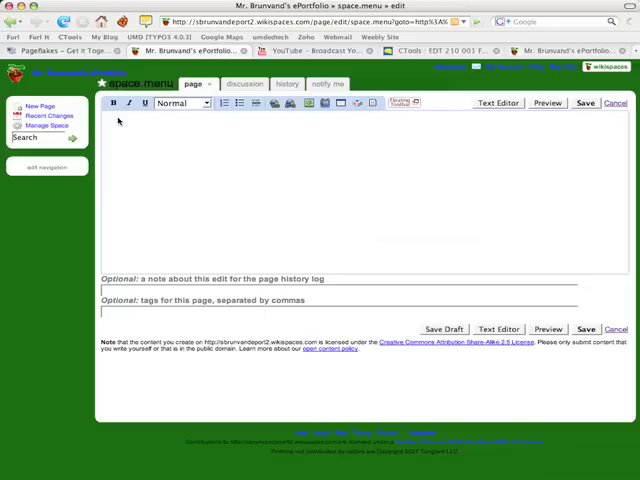
# Type Introduction, Standards and Assignments on separate lines of the space.menu page
pyautogui.write('Intro')
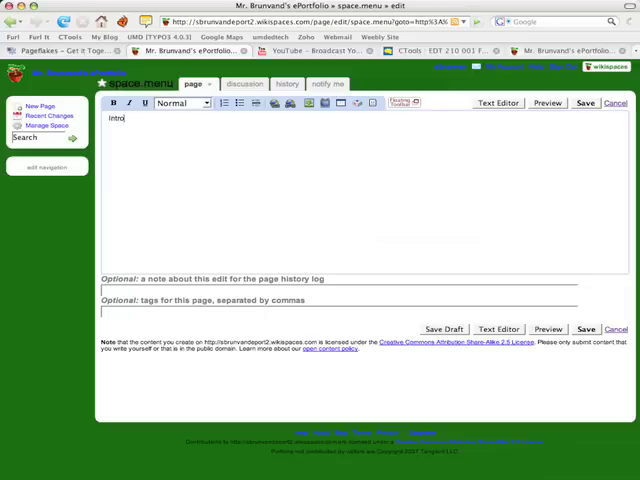
pyautogui.write('duction')
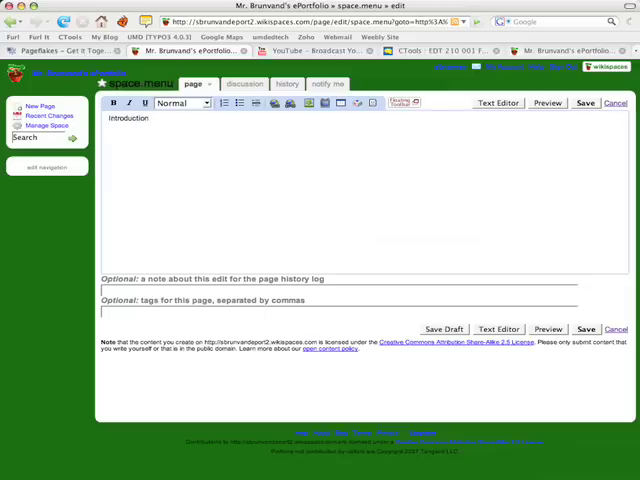
pyautogui.write('S')
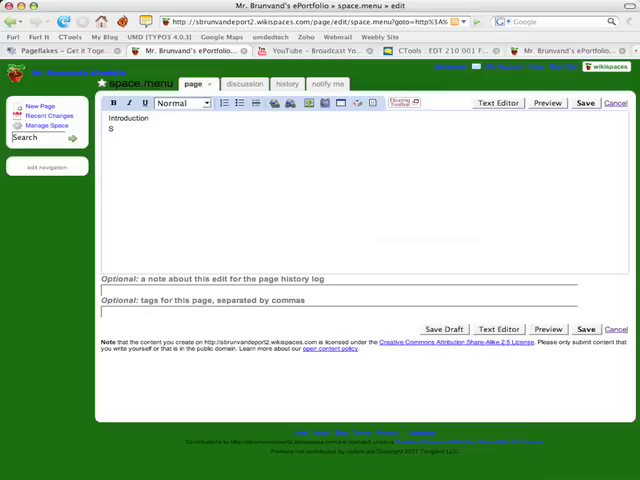
pyautogui.write('tandards')
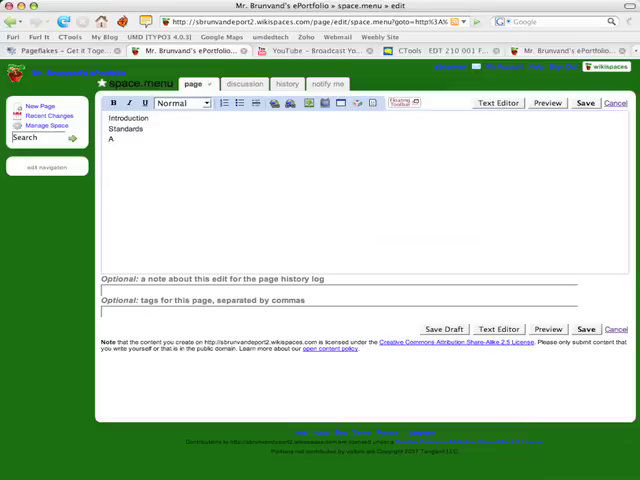
pyautogui.write('ssignments')
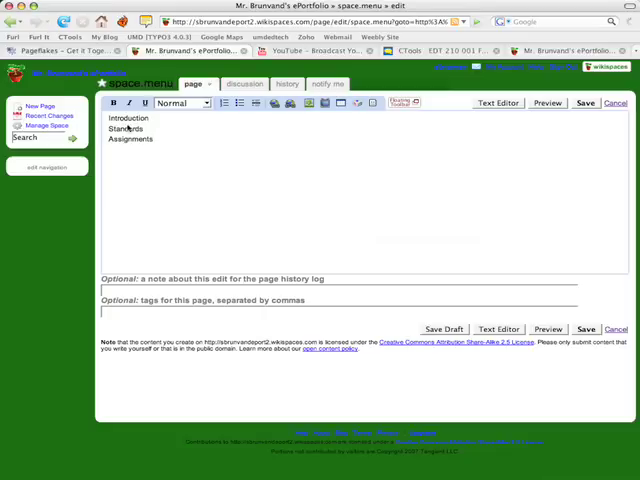
pyautogui.moveTo(132, 212)
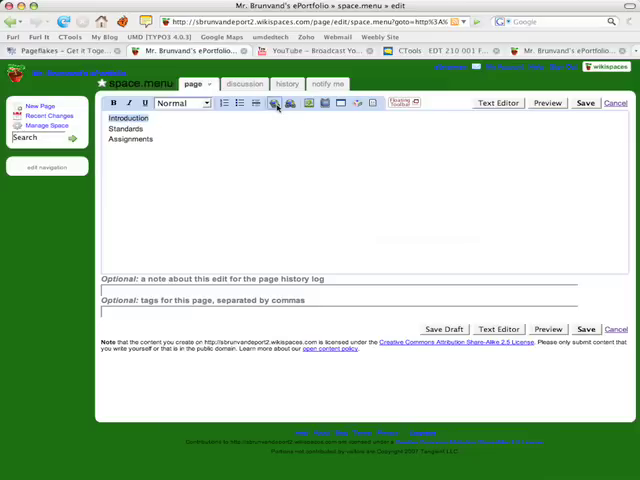
# Link the Introduction, Standards and Assignments menu words to their matching wiki pages
pyautogui.click(273, 104)
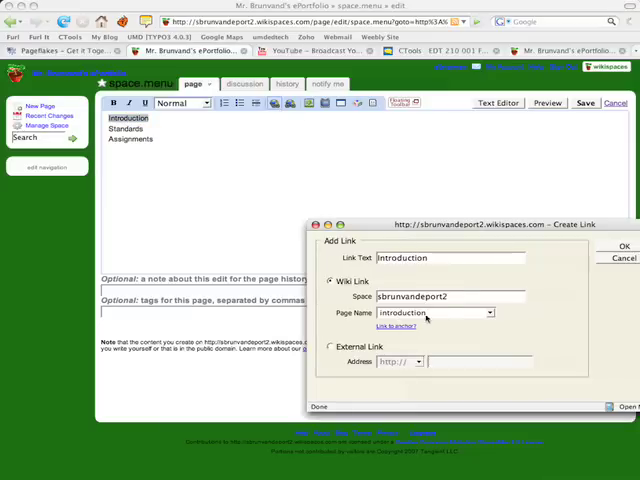
pyautogui.click(619, 246)
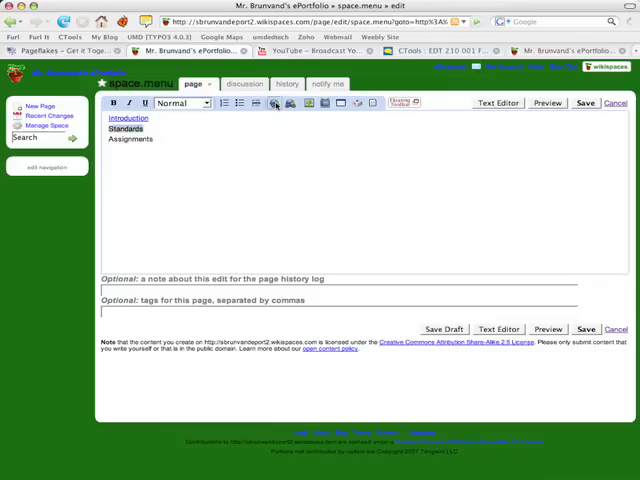
pyautogui.click(273, 104)
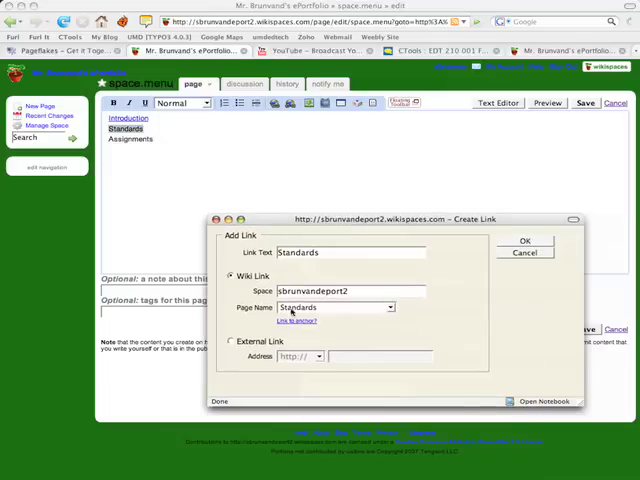
pyautogui.click(523, 240)
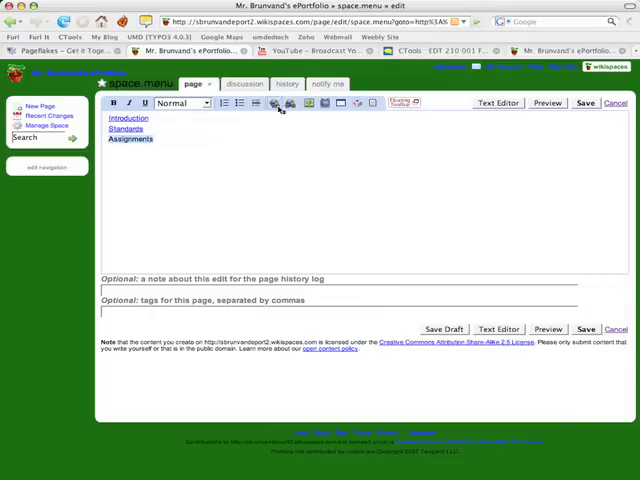
pyautogui.click(276, 104)
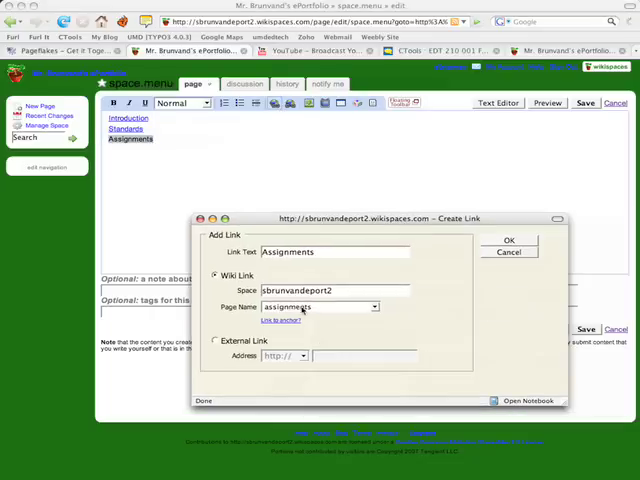
pyautogui.click(507, 240)
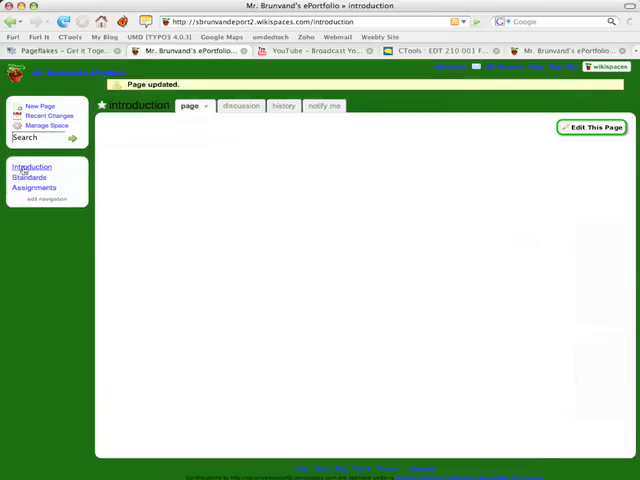
# On the introduction page, type 'Introduction' as a Heading 1 title
pyautogui.click(33, 167)
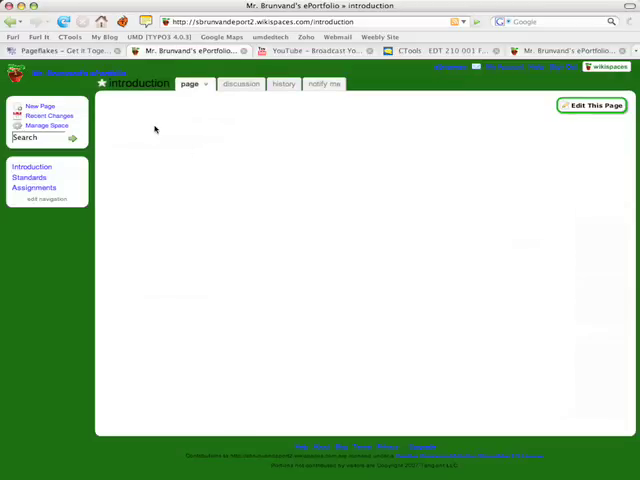
pyautogui.moveTo(585, 105)
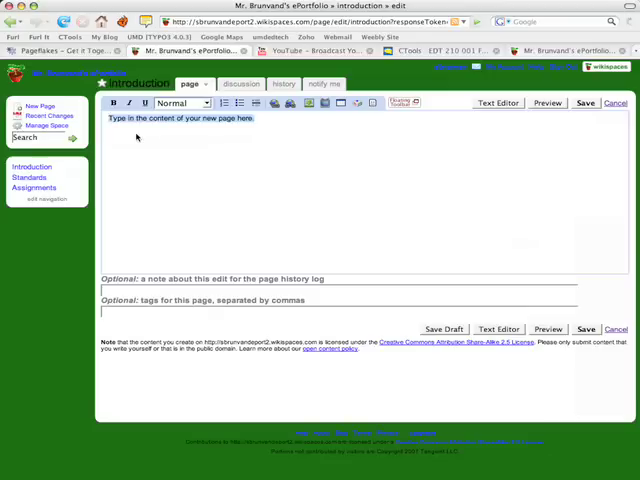
pyautogui.write('Intro')
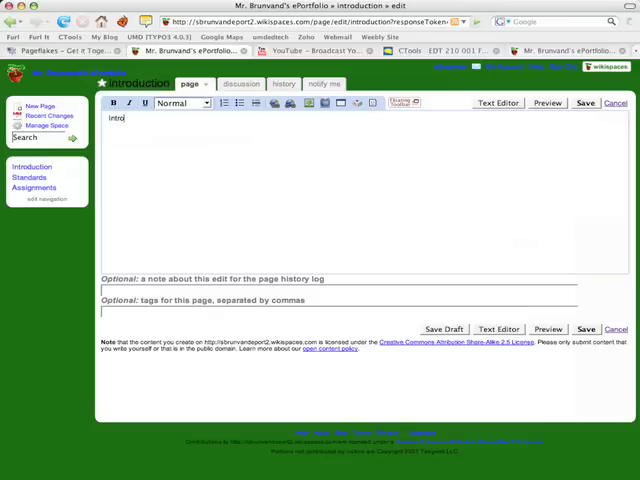
pyautogui.write('duction')
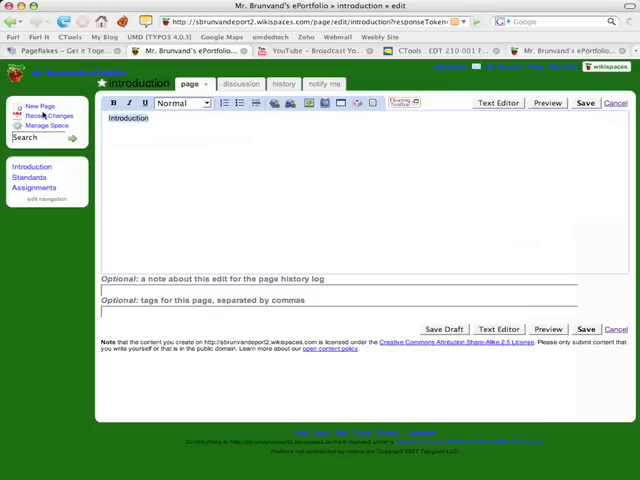
pyautogui.click(195, 104)
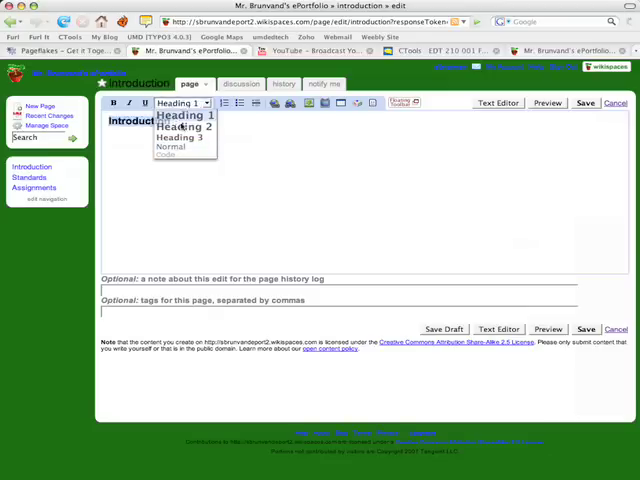
pyautogui.click(175, 115)
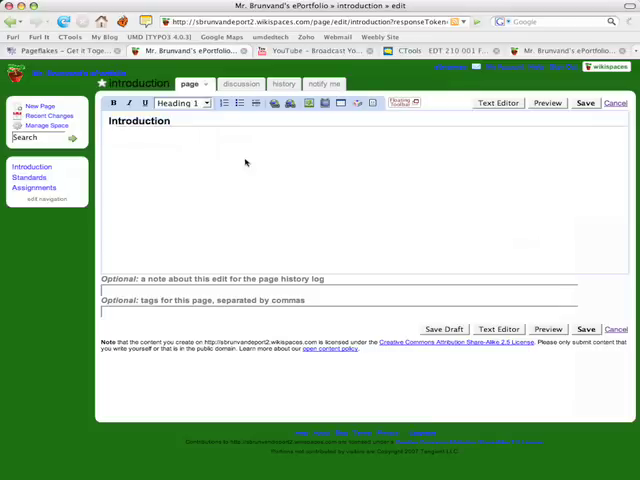
pyautogui.click(185, 105)
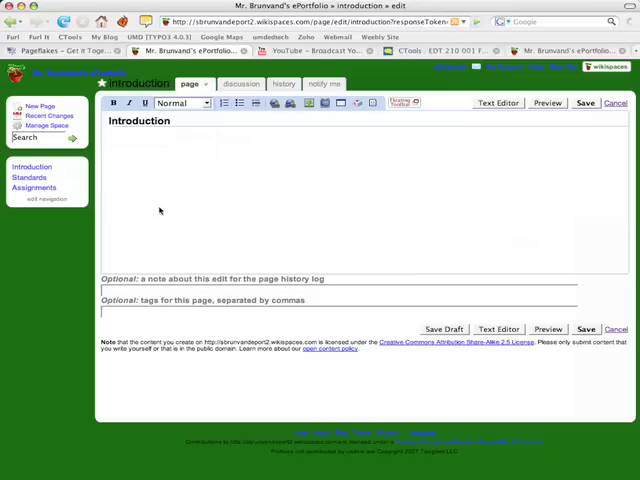
pyautogui.moveTo(192, 177)
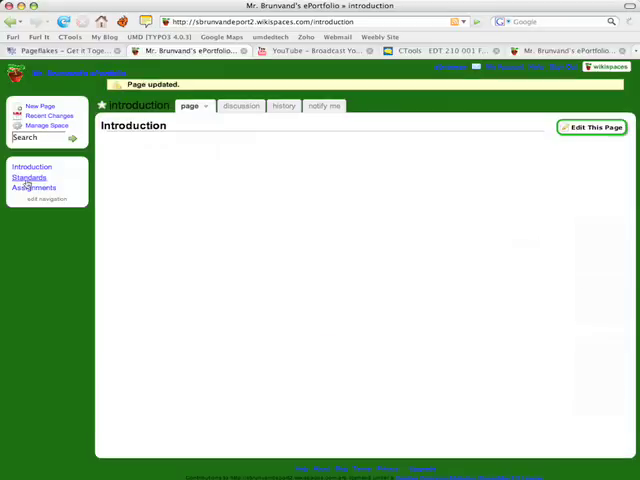
# Go to the Standards page from the navigation menu
pyautogui.click(29, 177)
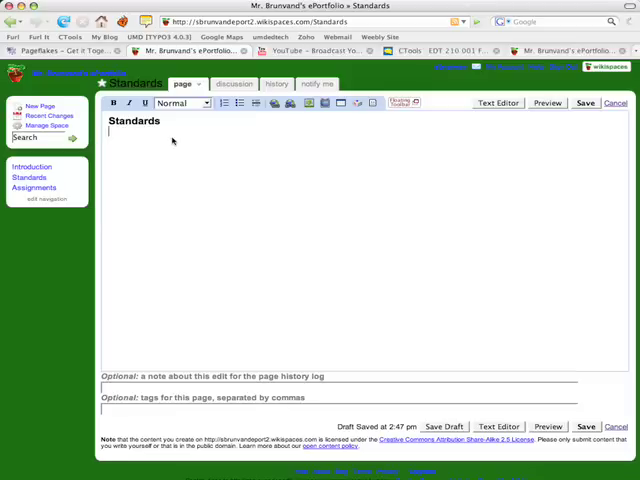
pyautogui.moveTo(128, 138)
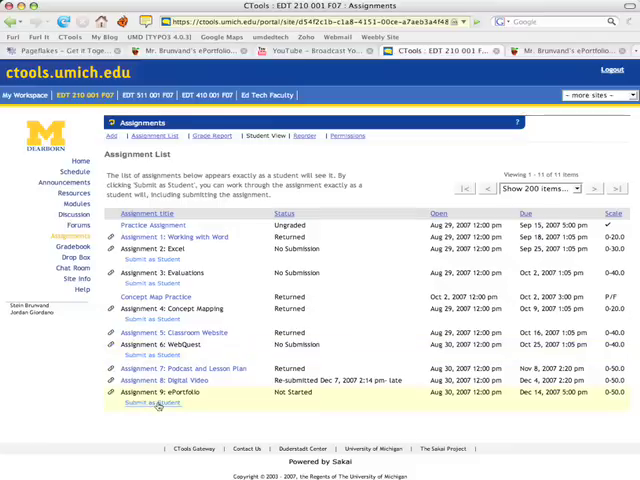
# Choose Submit as Student under Assignment 9: ePortfolio in CTools
pyautogui.click(146, 408)
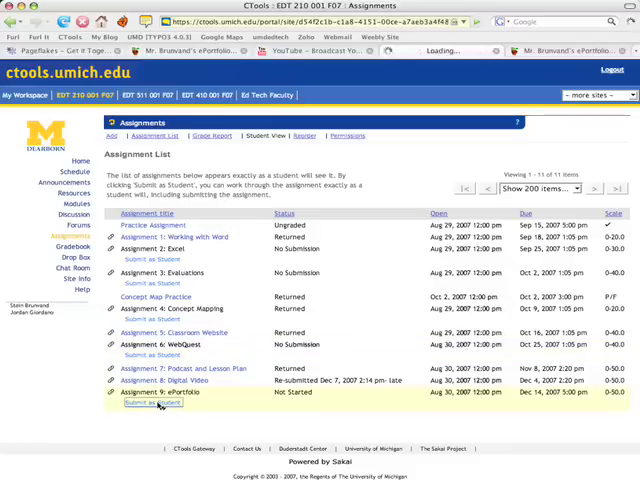
pyautogui.click(143, 410)
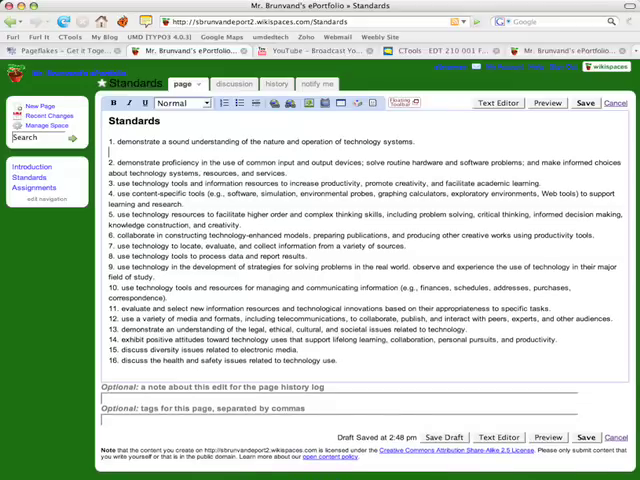
# Add a bold 'I can…' reflection under standard 1 and save the Standards page
pyautogui.write('I can type my reflection here.')
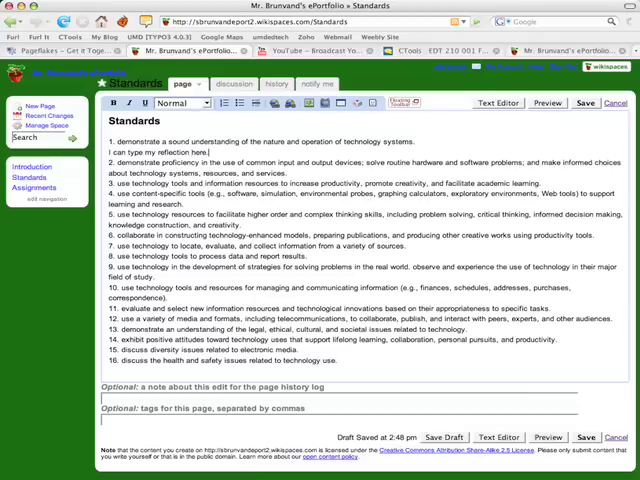
pyautogui.doubleClick(160, 151)
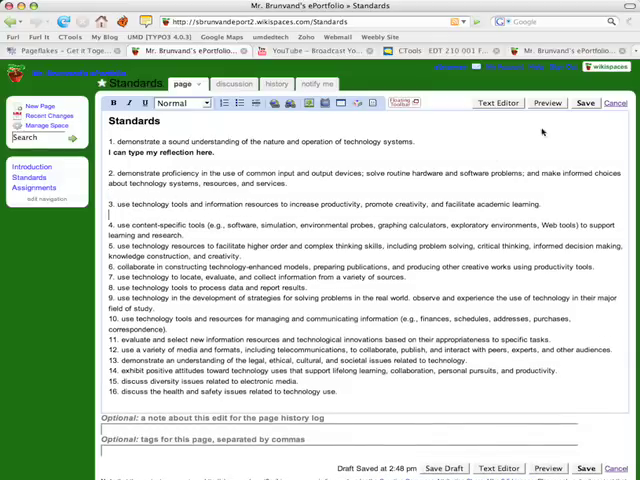
pyautogui.click(579, 102)
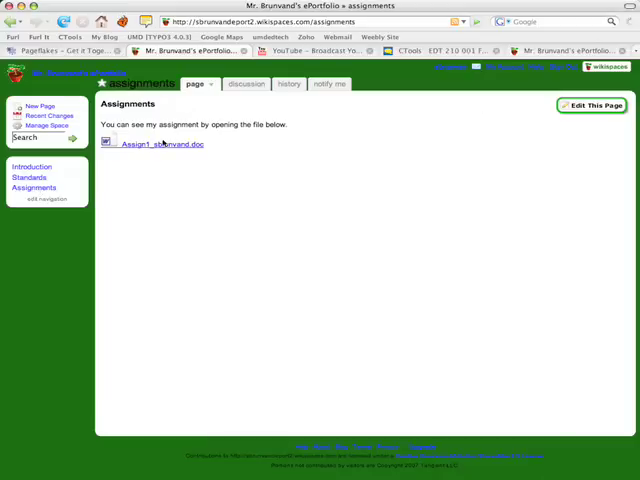
# Put the Assignments page into edit mode
pyautogui.click(588, 104)
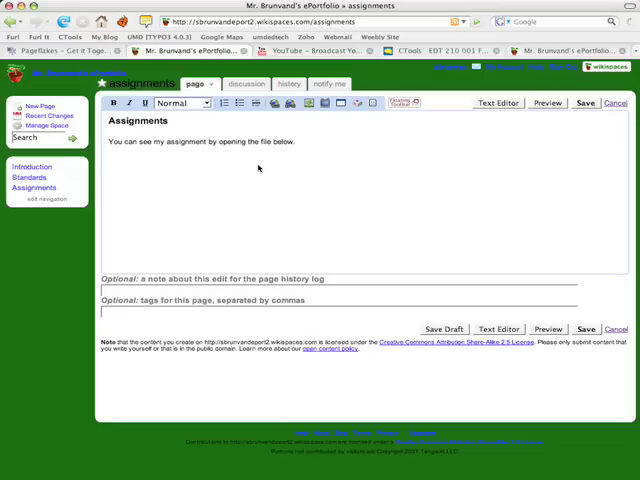
pyautogui.moveTo(103, 146)
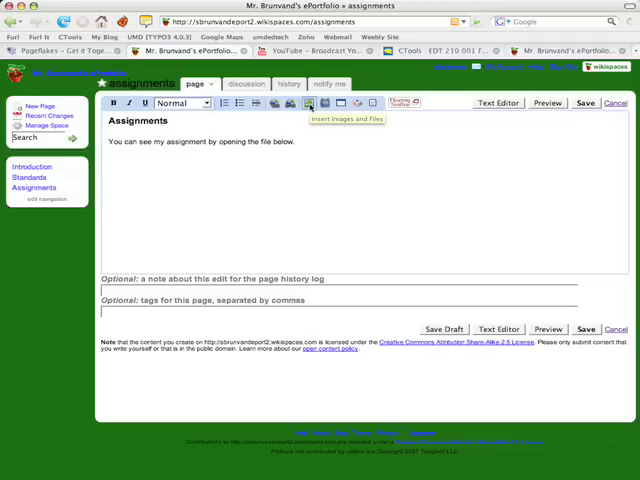
# Insert Assign1_sbrunvand.doc from the Images & Files panel, then close the panel
pyautogui.click(308, 103)
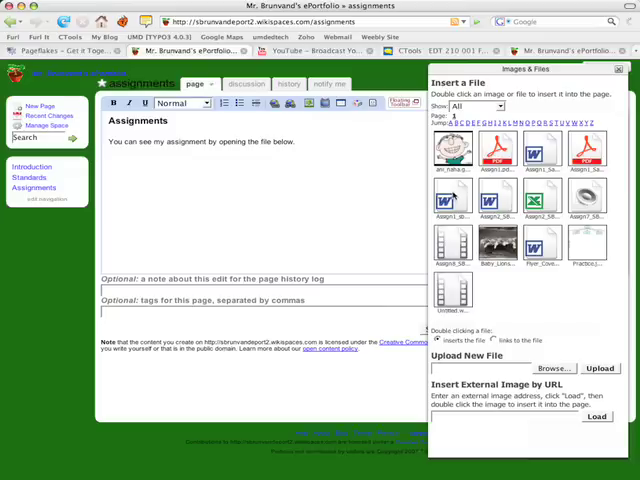
pyautogui.moveTo(463, 208)
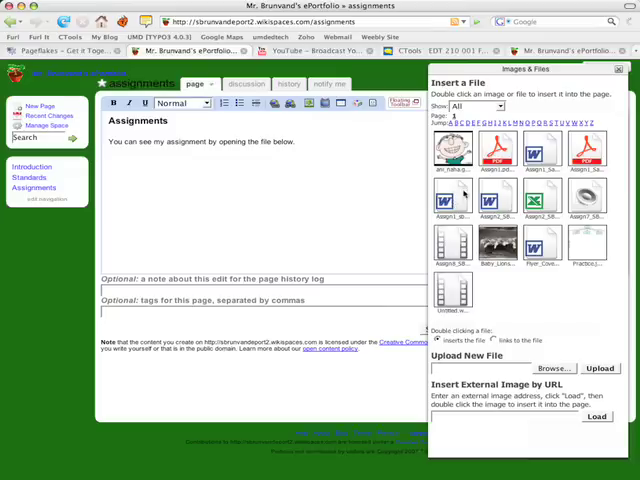
pyautogui.moveTo(453, 200)
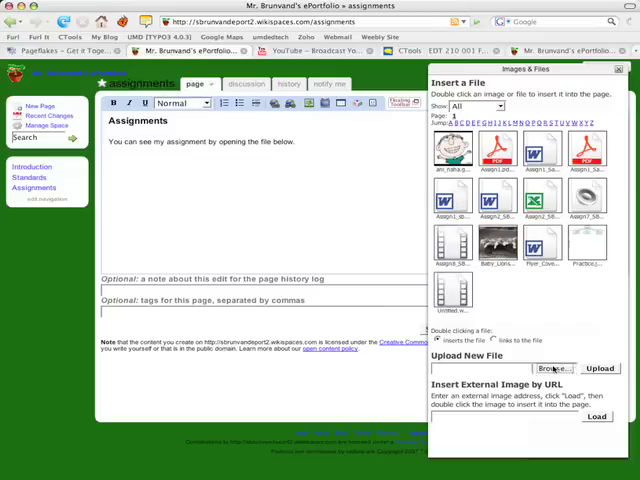
pyautogui.click(550, 367)
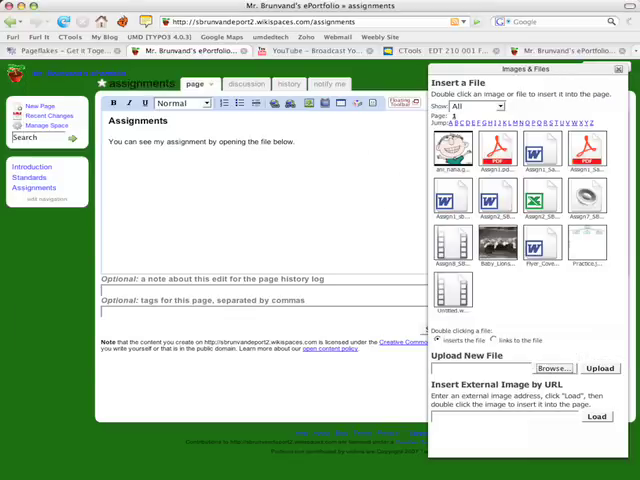
pyautogui.moveTo(488, 300)
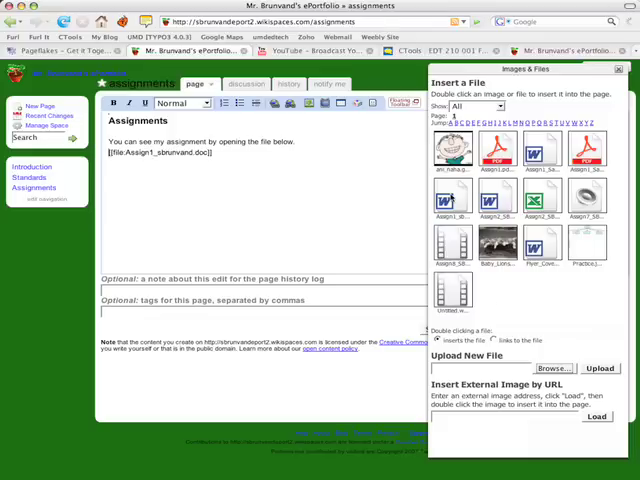
pyautogui.moveTo(236, 165)
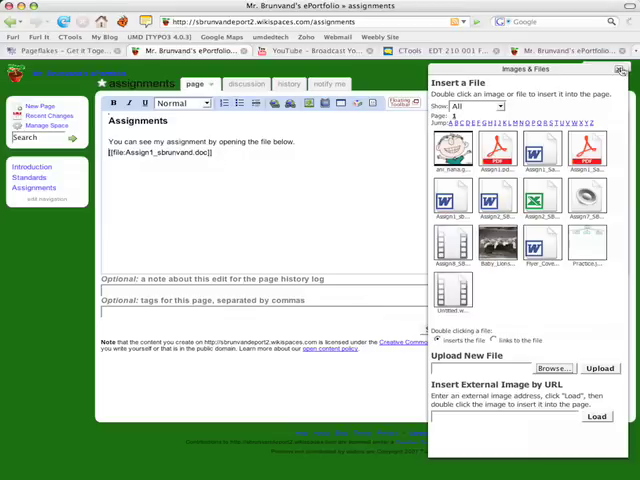
pyautogui.click(624, 69)
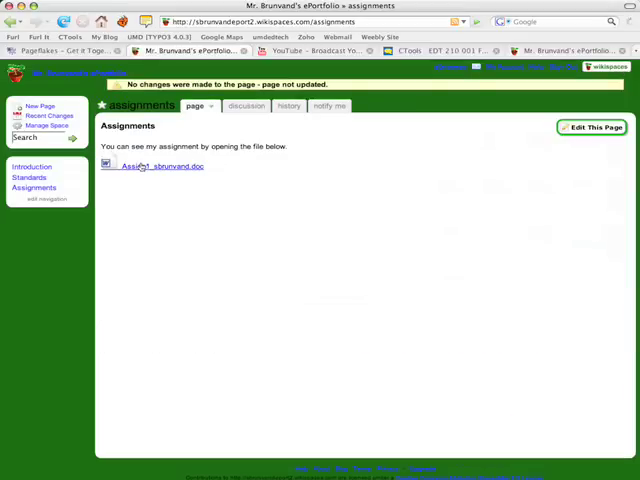
# Open Assign1_sbrunvand.doc, then return to editing the Assignments page
pyautogui.click(160, 165)
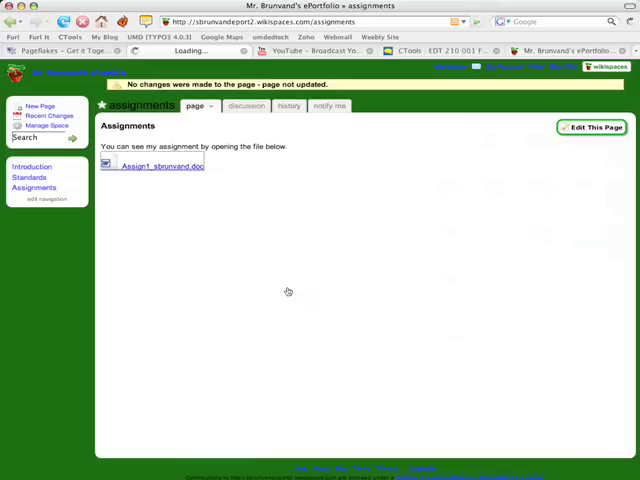
pyautogui.moveTo(150, 170)
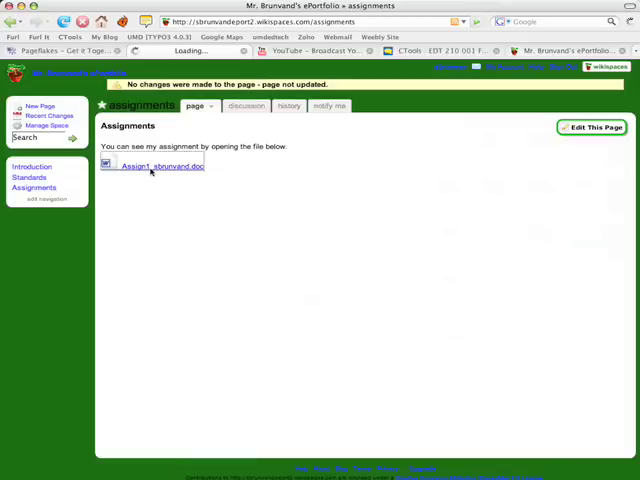
pyautogui.moveTo(209, 200)
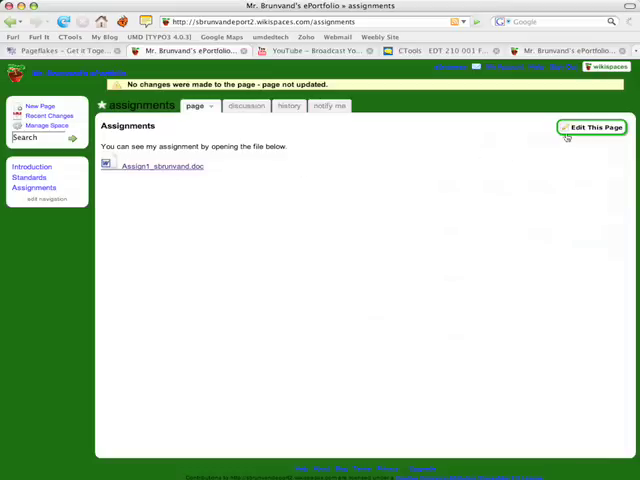
pyautogui.click(597, 124)
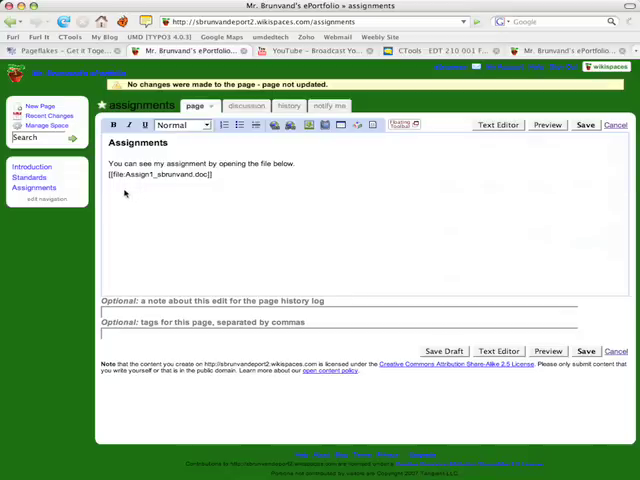
pyautogui.moveTo(125, 202)
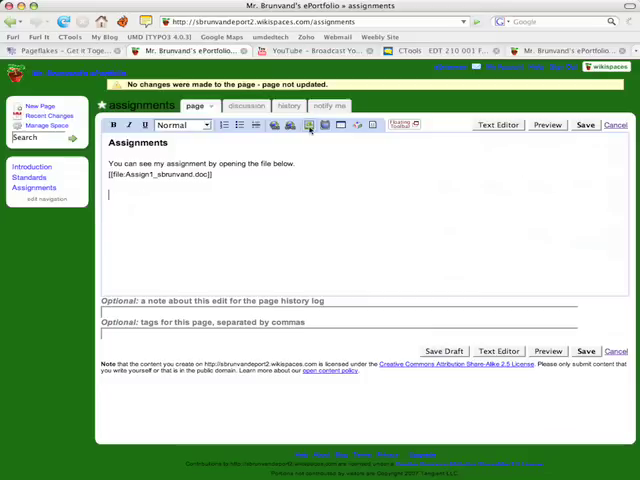
# Insert the video, Assign2_SBrunvand.xls and MP3 files into the Assignments page, then save
pyautogui.click(308, 124)
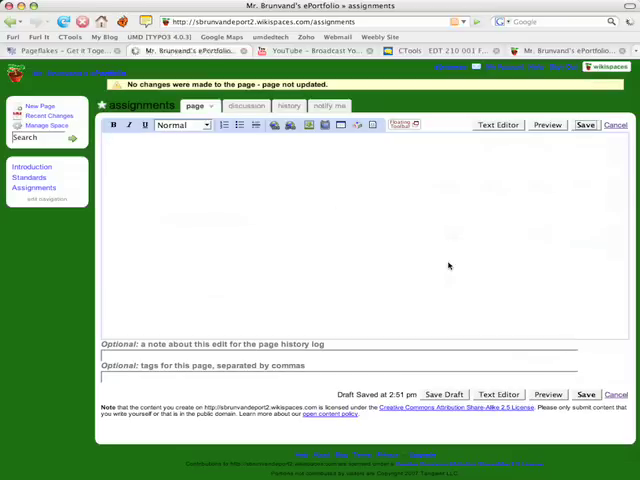
pyautogui.click(583, 124)
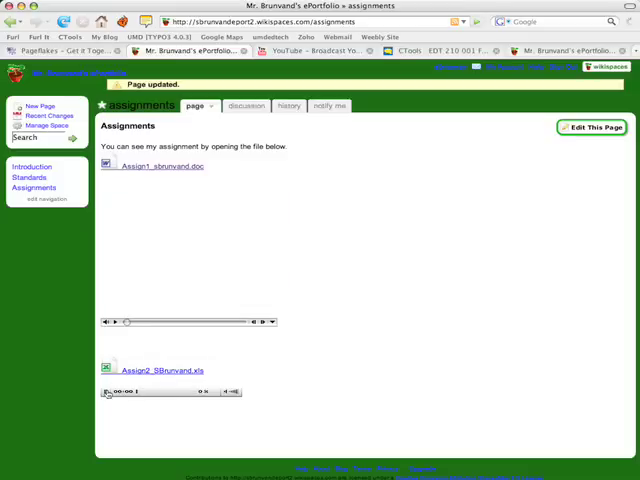
# Play the embedded MP3 audio, then head to the Introduction page
pyautogui.click(110, 394)
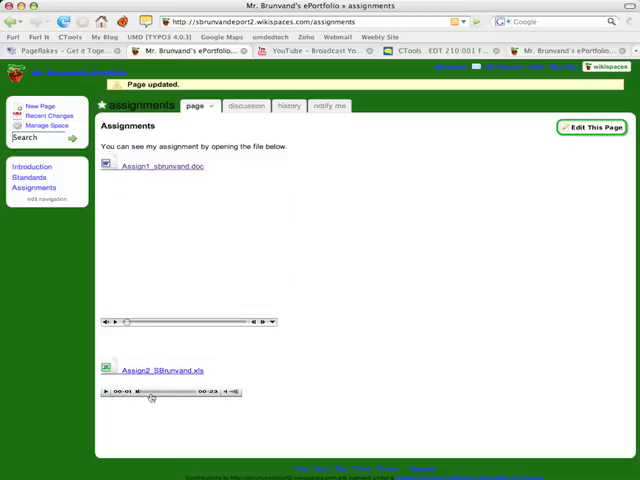
pyautogui.moveTo(167, 284)
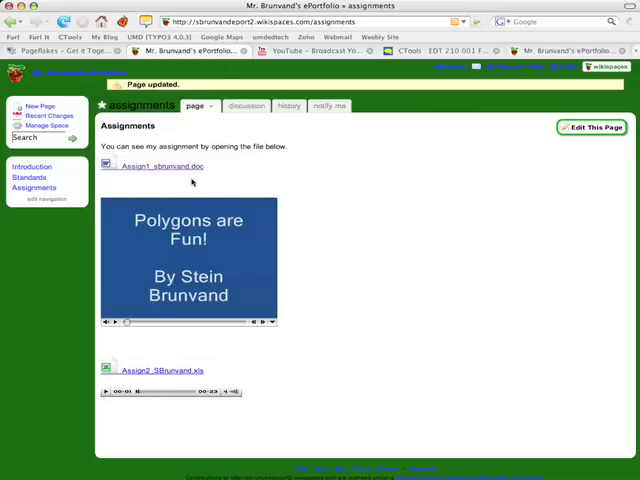
pyautogui.moveTo(197, 369)
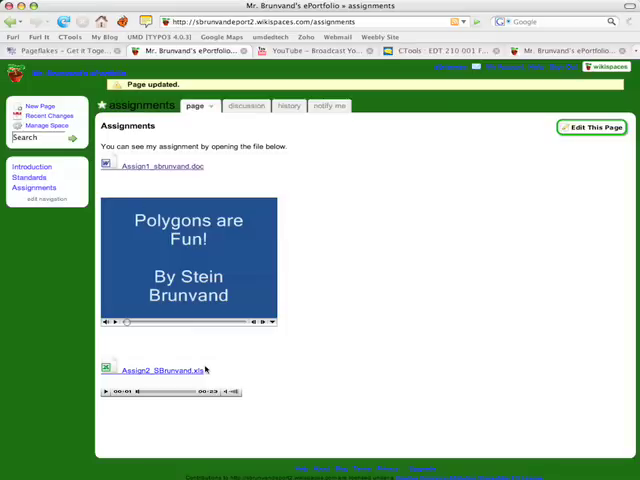
pyautogui.moveTo(235, 192)
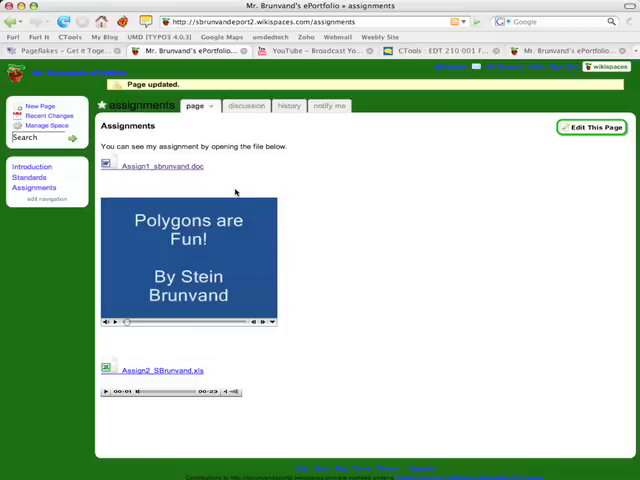
pyautogui.moveTo(236, 178)
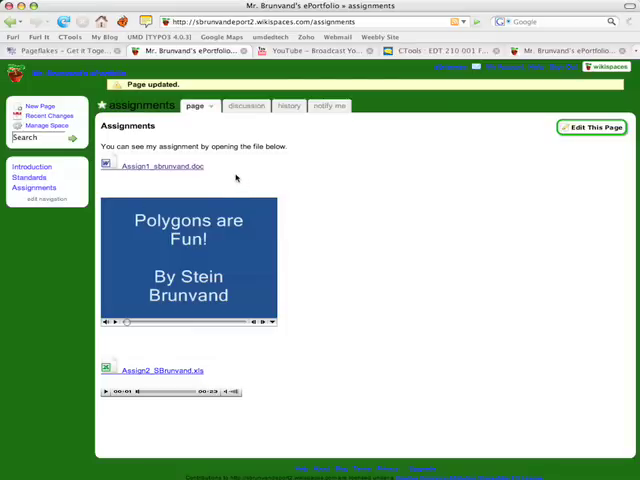
pyautogui.click(33, 166)
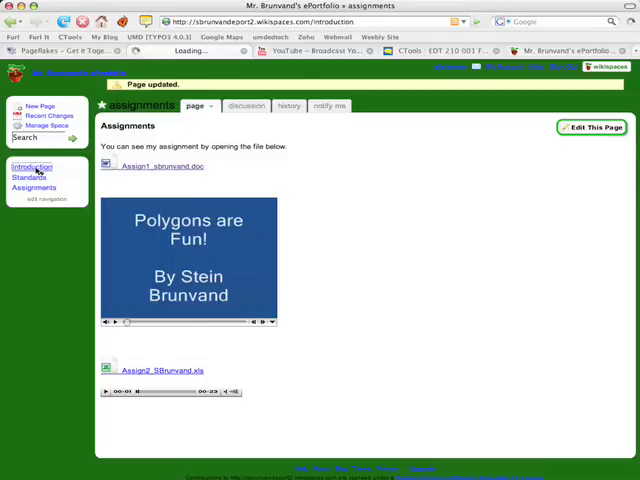
# Select the Introduction page's web address in the address bar
pyautogui.click(31, 167)
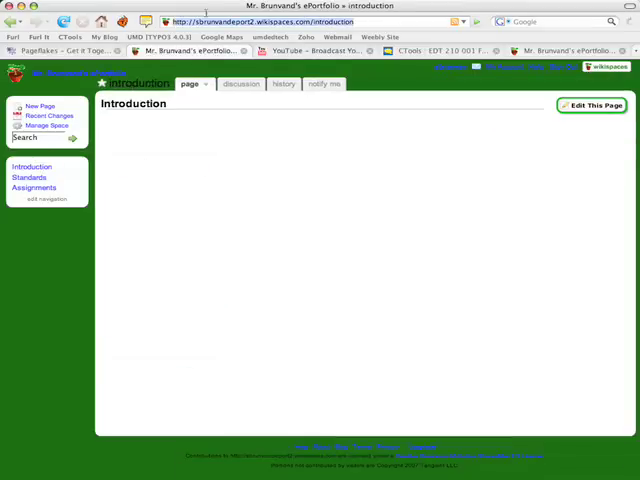
pyautogui.moveTo(133, 140)
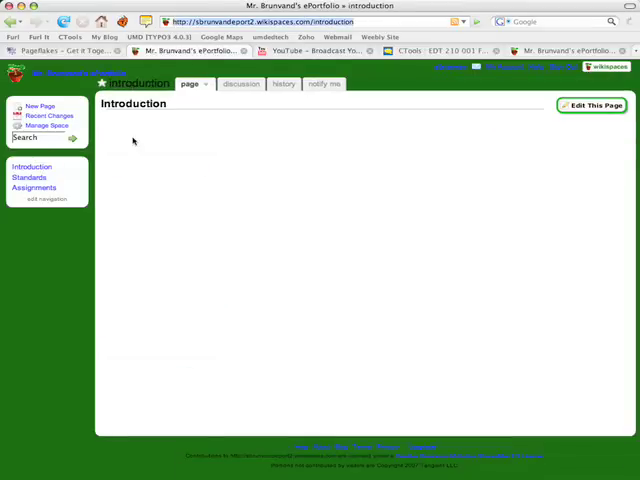